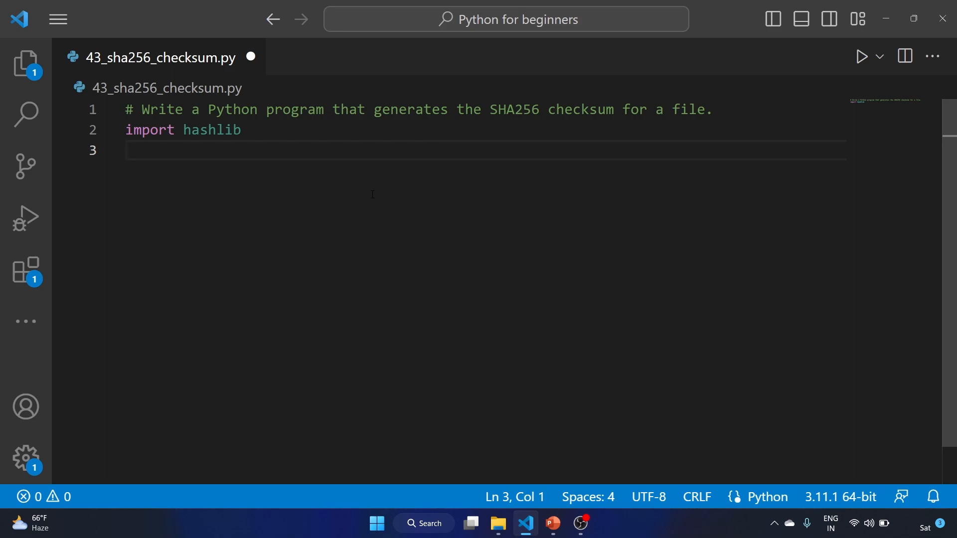
Step: Type the get_file_checksum(filename) definition reading the file in 'rb' and returning sha256 hexdigest
{"action": "type", "text": "def get_file_checksum"}
{"action": "type", "text": "checksum = get"}
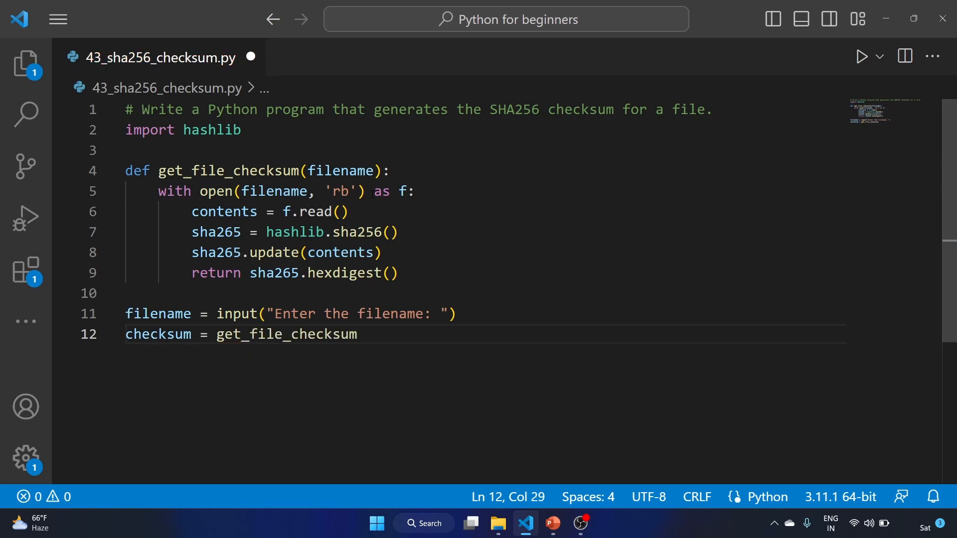
Step: Call get_file_checksum(filename), accepting the filename suggestion, and store it in checksum
{"action": "type", "text": "(file"}
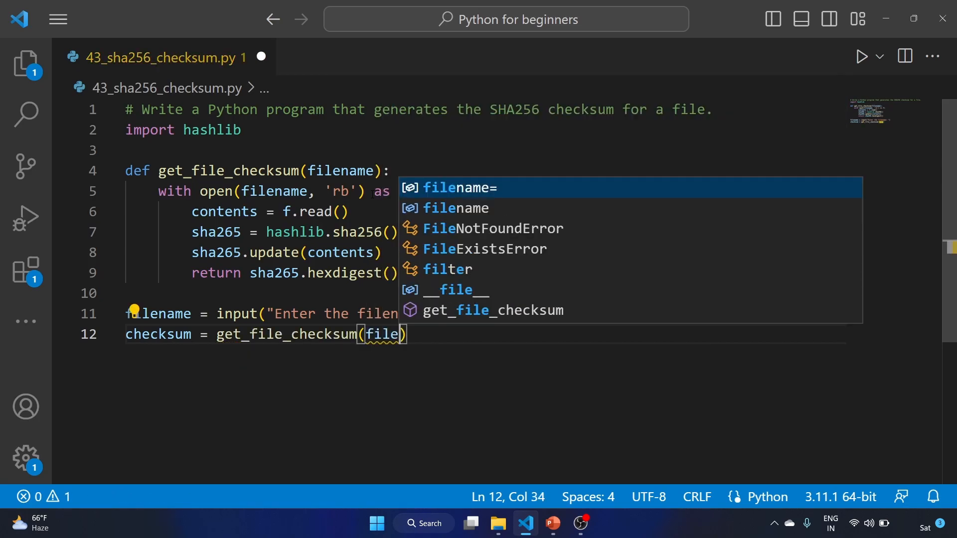
{"action": "left_click", "coordinate": [861, 55]}
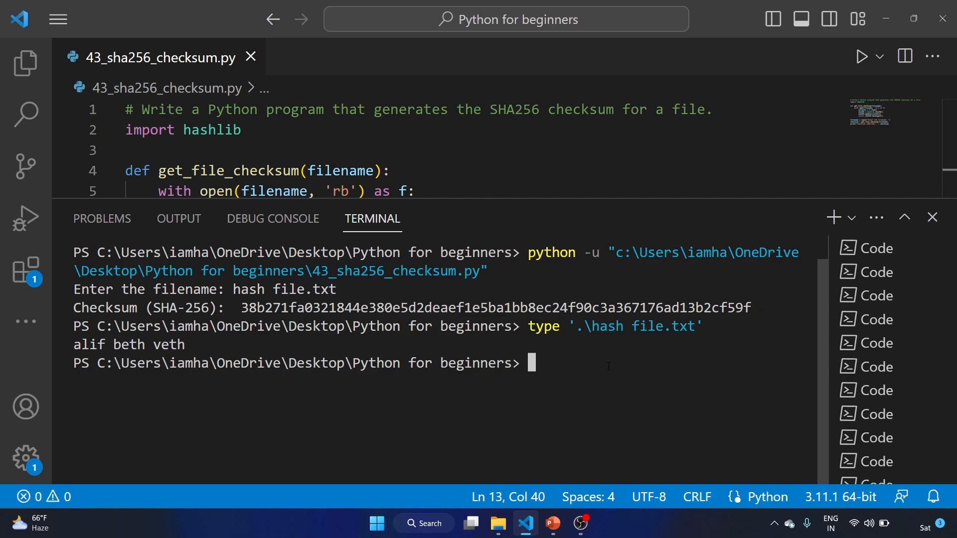
Step: Close the terminal panel so only the checksum script is visible
{"action": "left_click", "coordinate": [932, 217]}
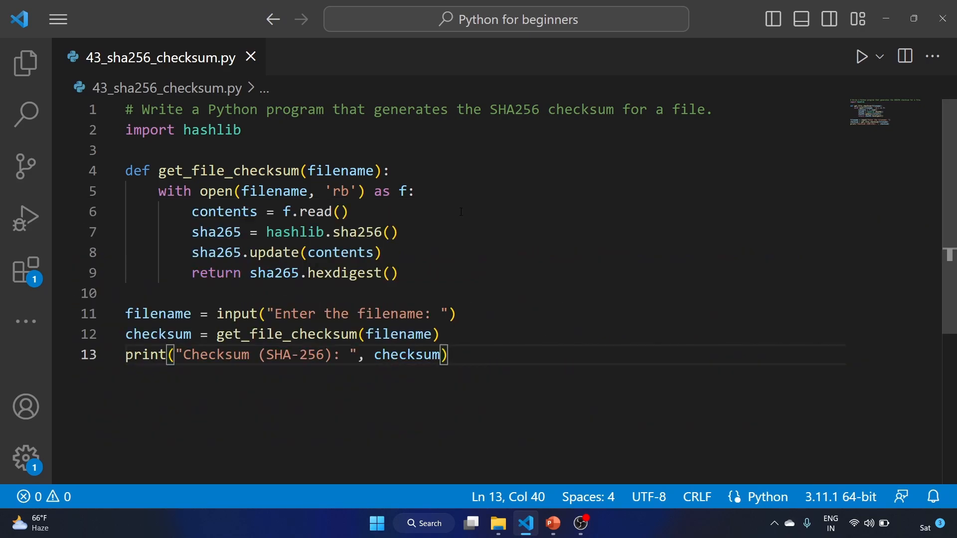